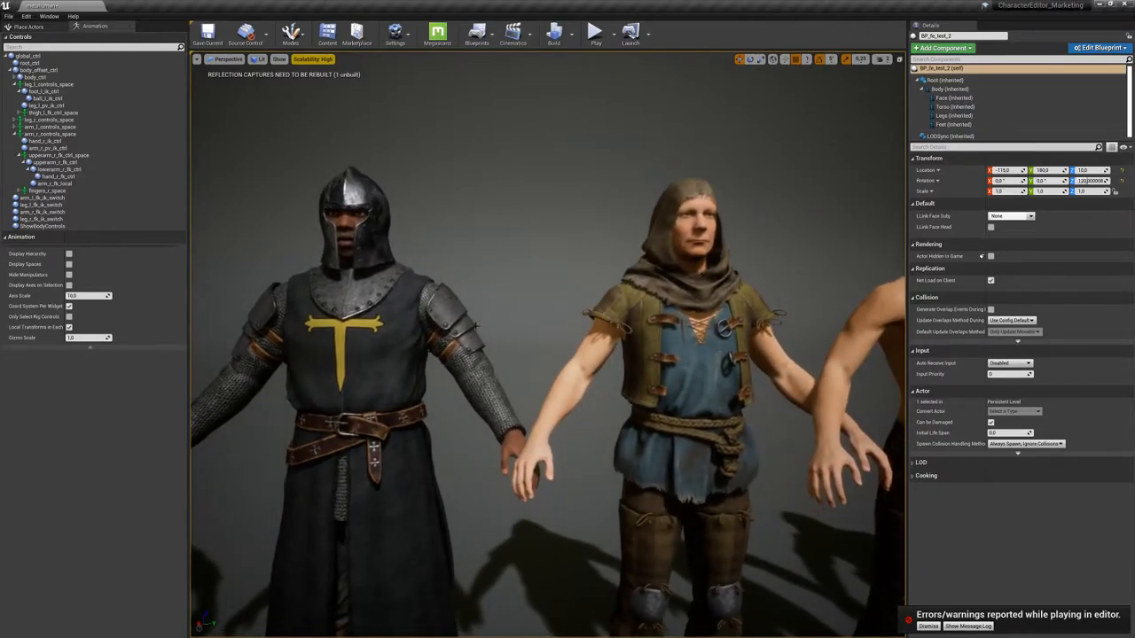
mouse_move(396, 246)
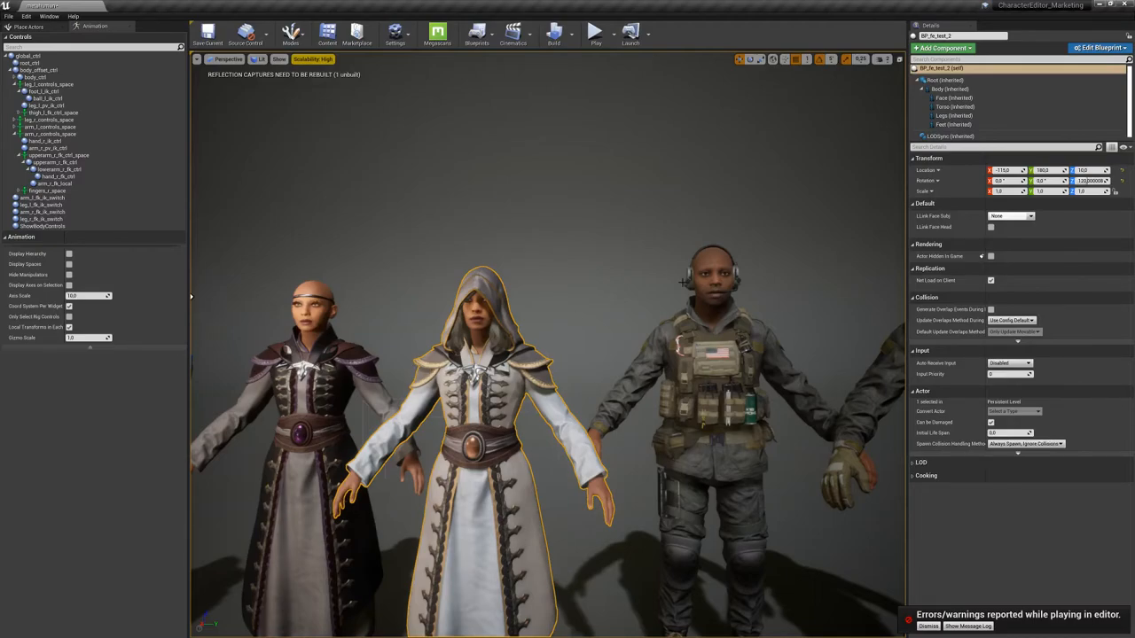
mouse_move(634, 266)
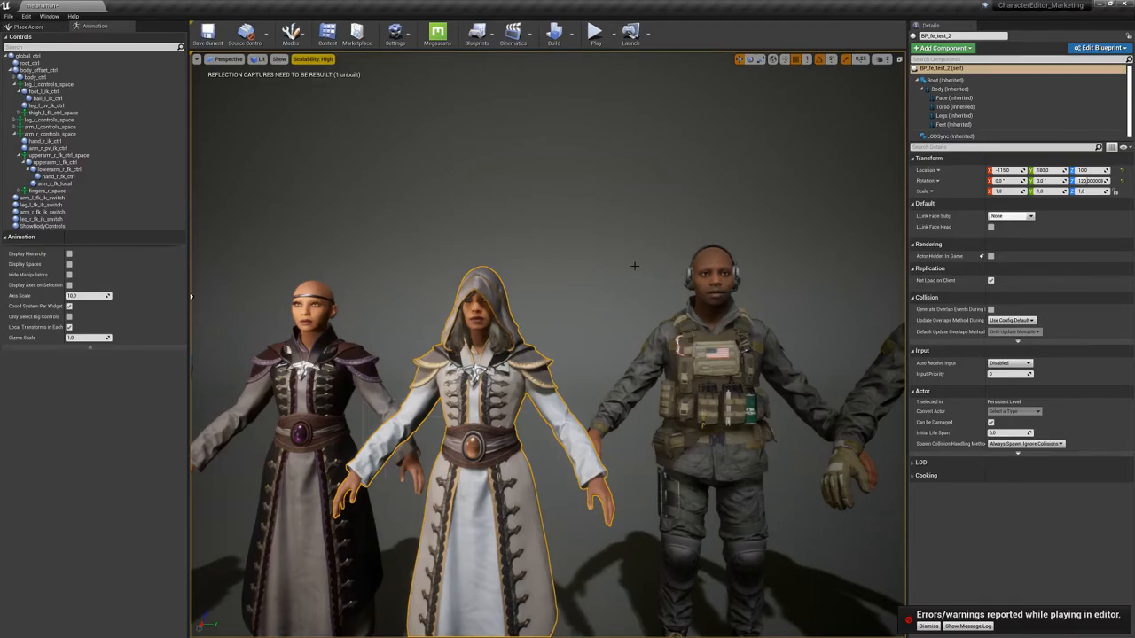